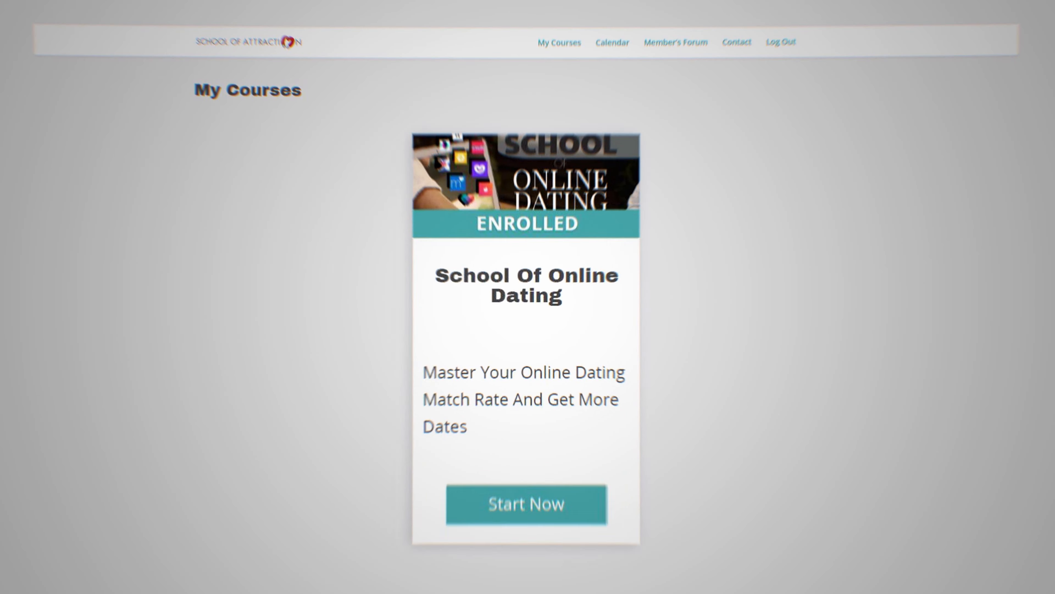
pyautogui.click(525, 506)
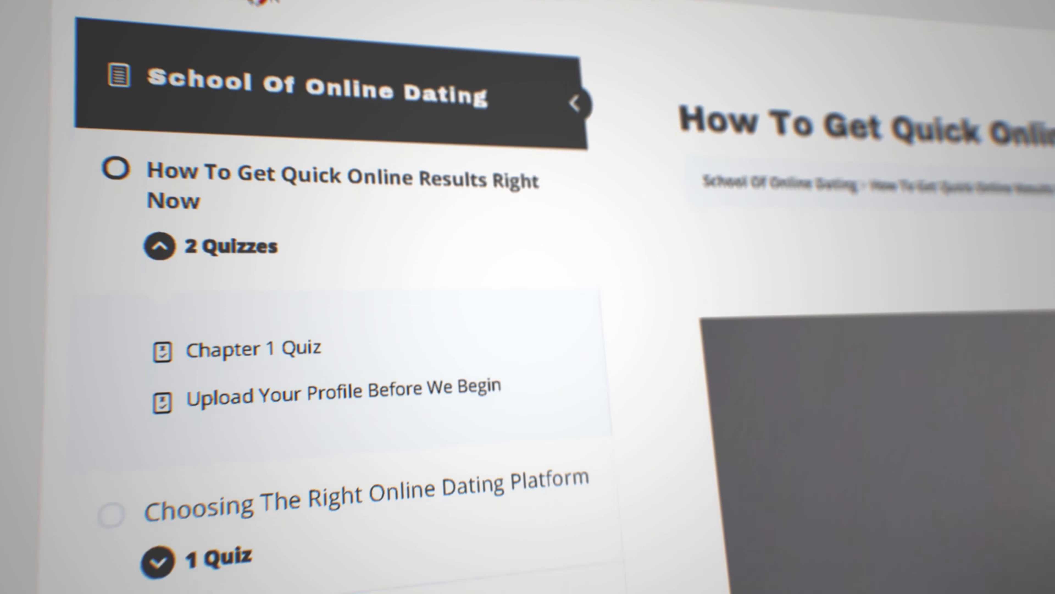
pyautogui.scroll(-3)
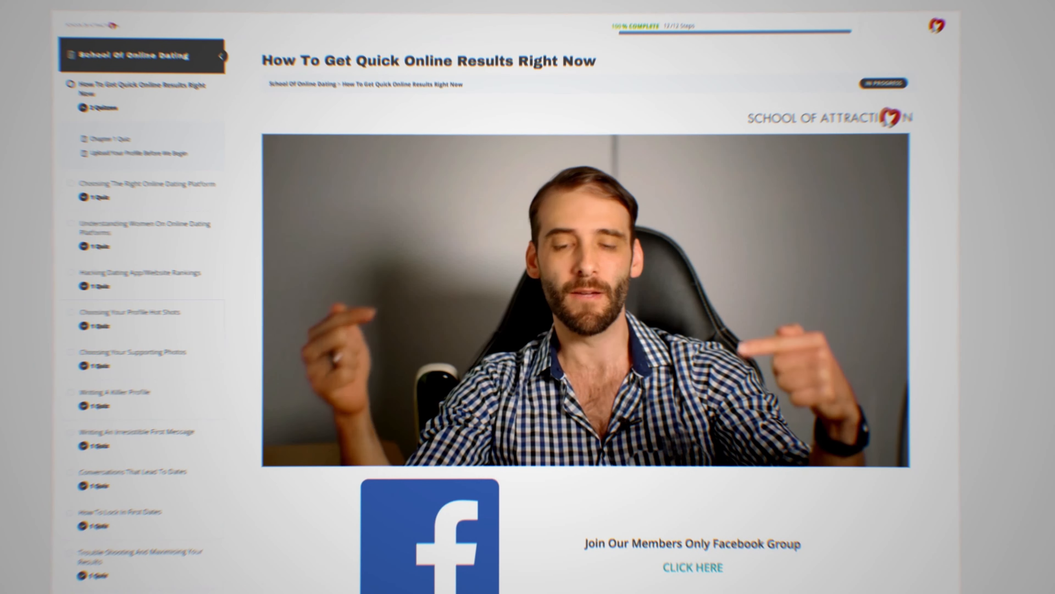
pyautogui.click(691, 568)
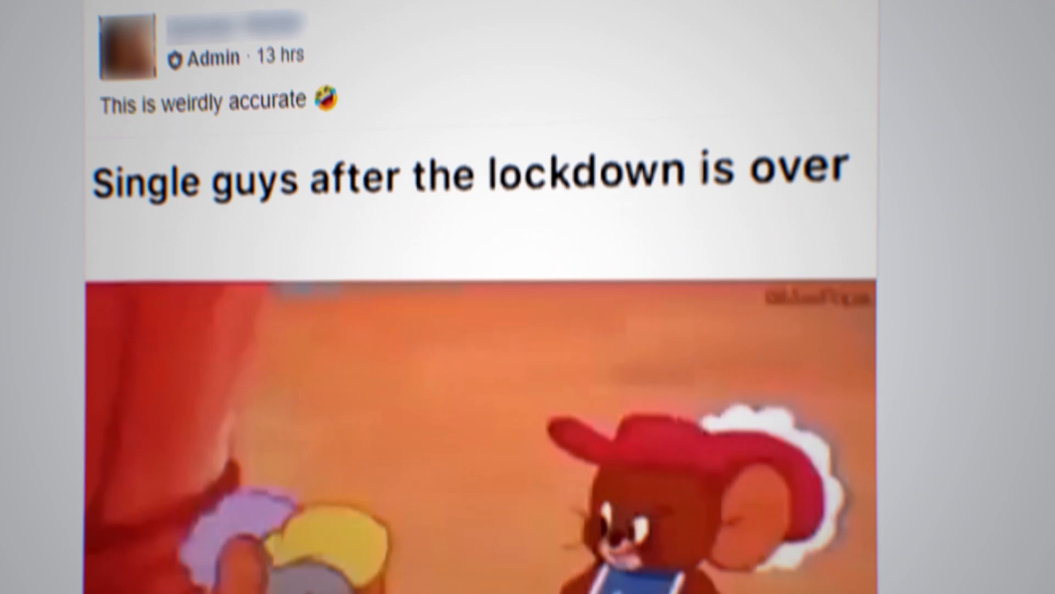
pyautogui.scroll(-3)
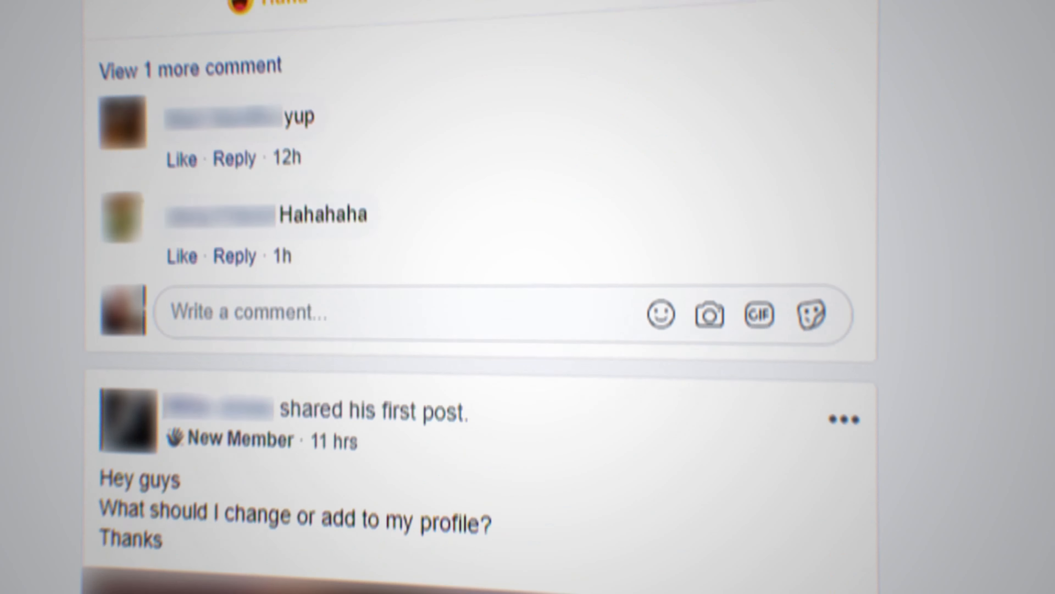